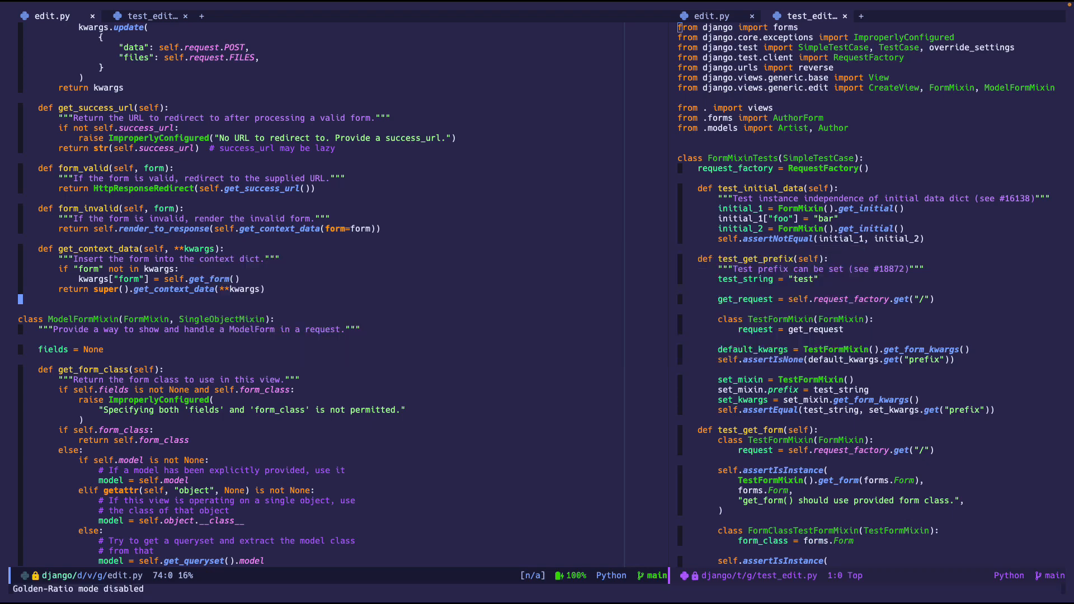
Run balance-windows so edit.py and test_edit.py split the screen evenly.
type("bal")
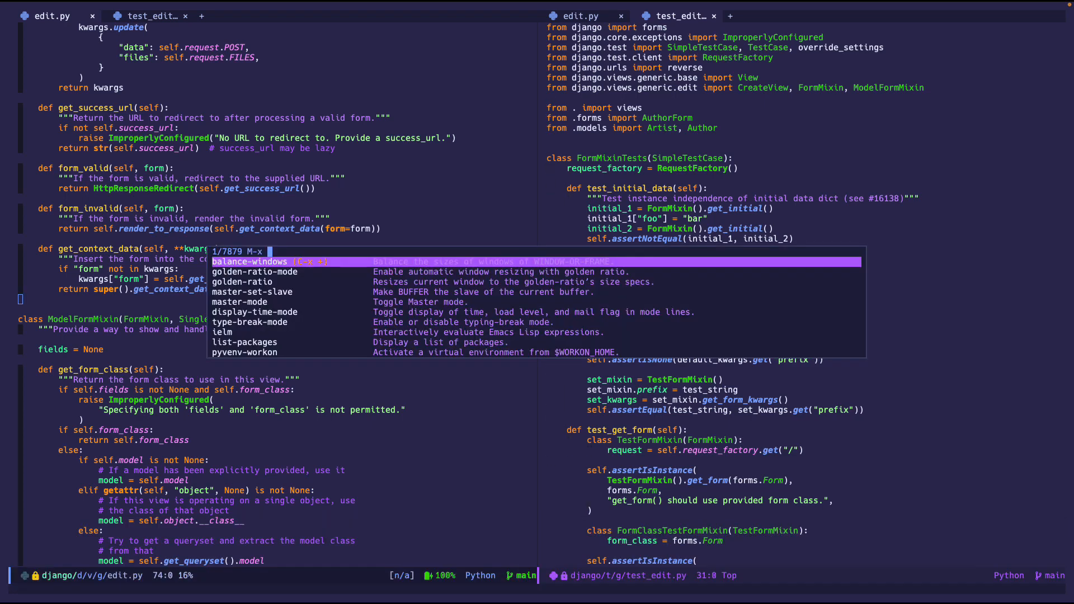
Enable master-mode in edit.py and invoke master-set-slave to get the Slave buffer prompt.
type("master-mode")
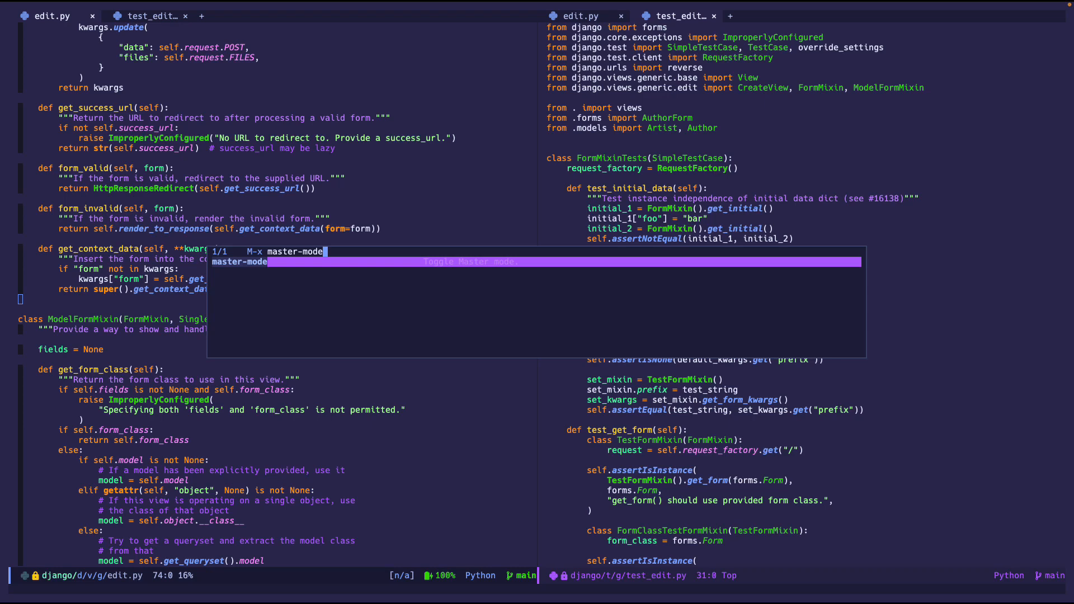
key("Return")
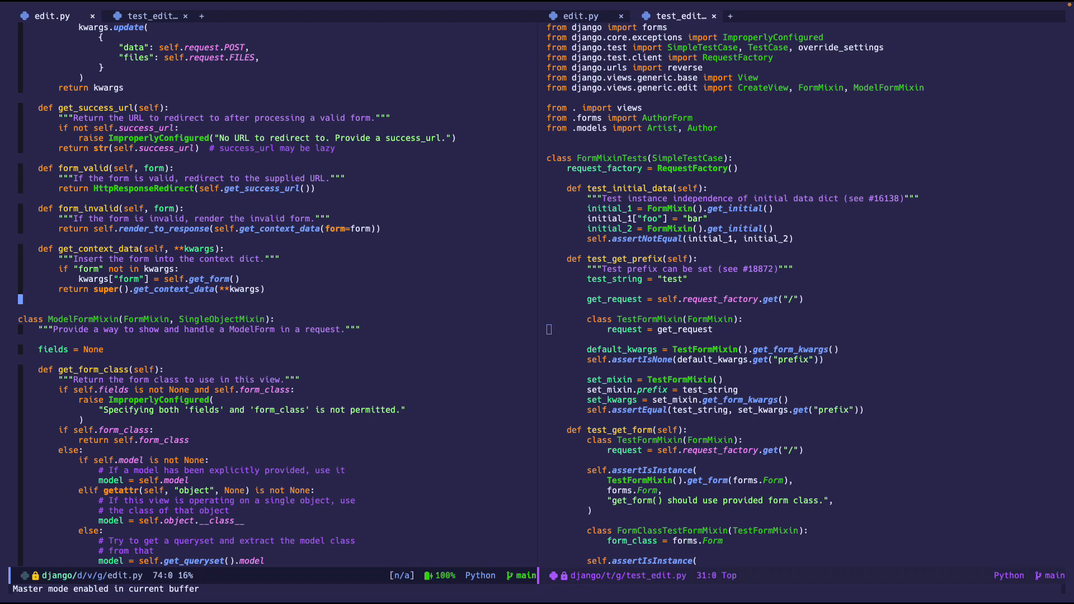
type("master-set")
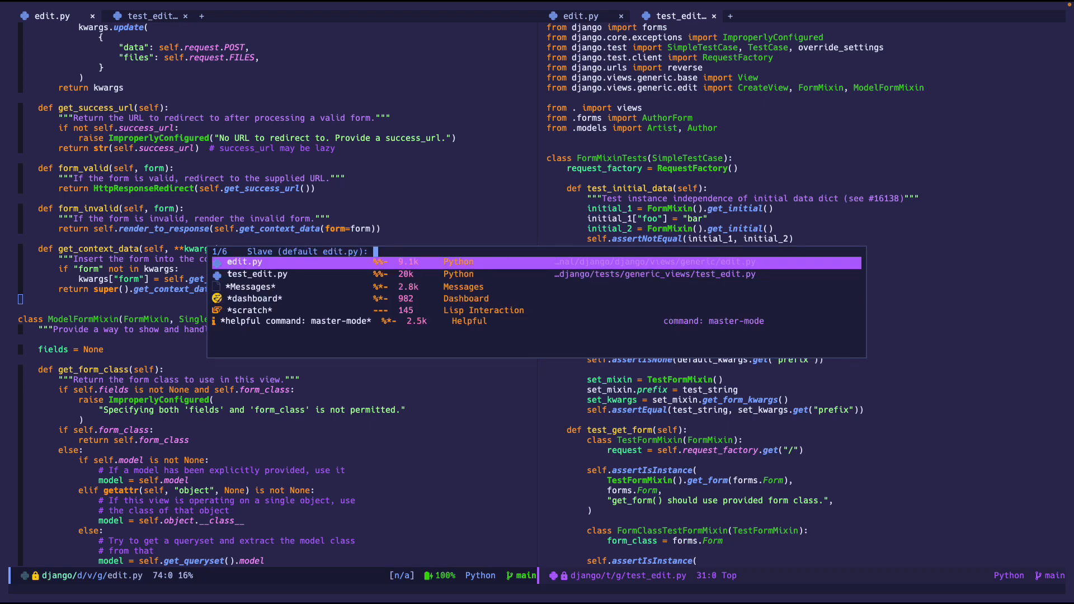
Choose test_edit.py as the slave buffer of edit.py.
key("down")
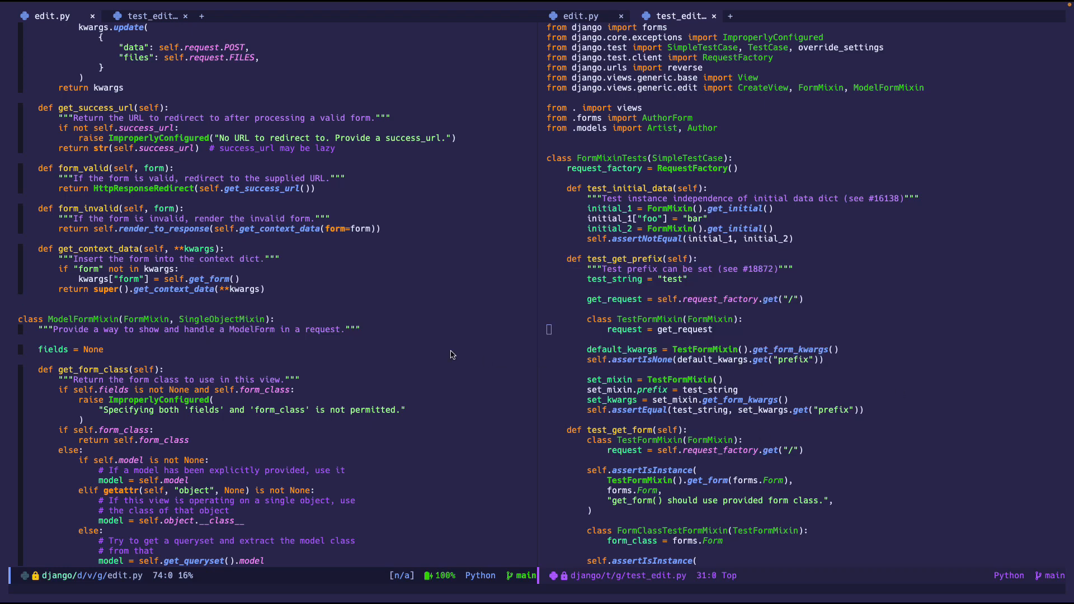
mouse_move(434, 351)
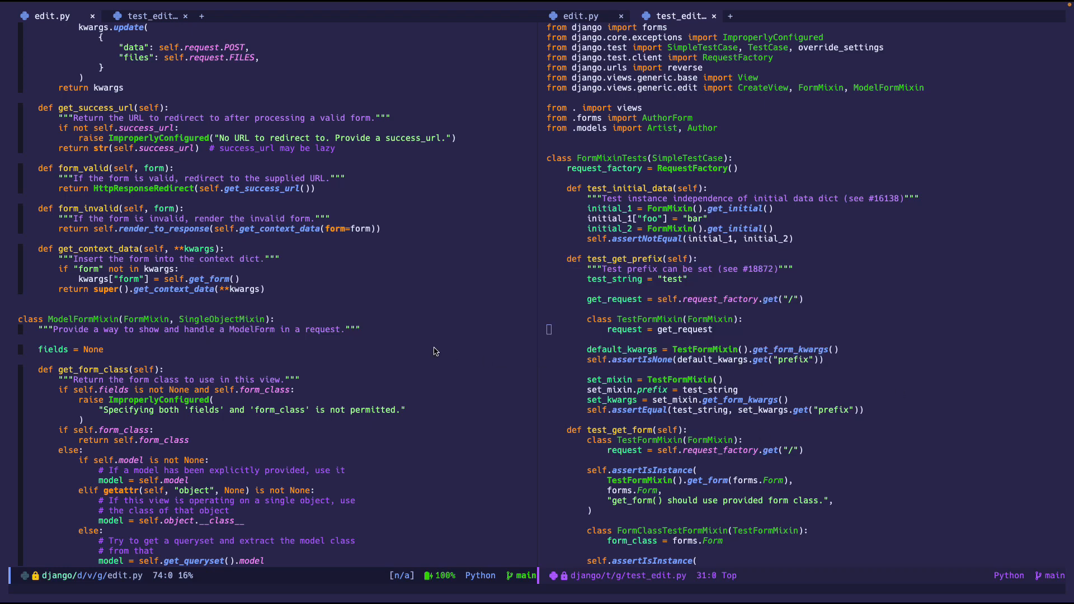
Scroll the test_edit.py slave from edit.py, then locate the master library via find-library.
scroll("down", 3)
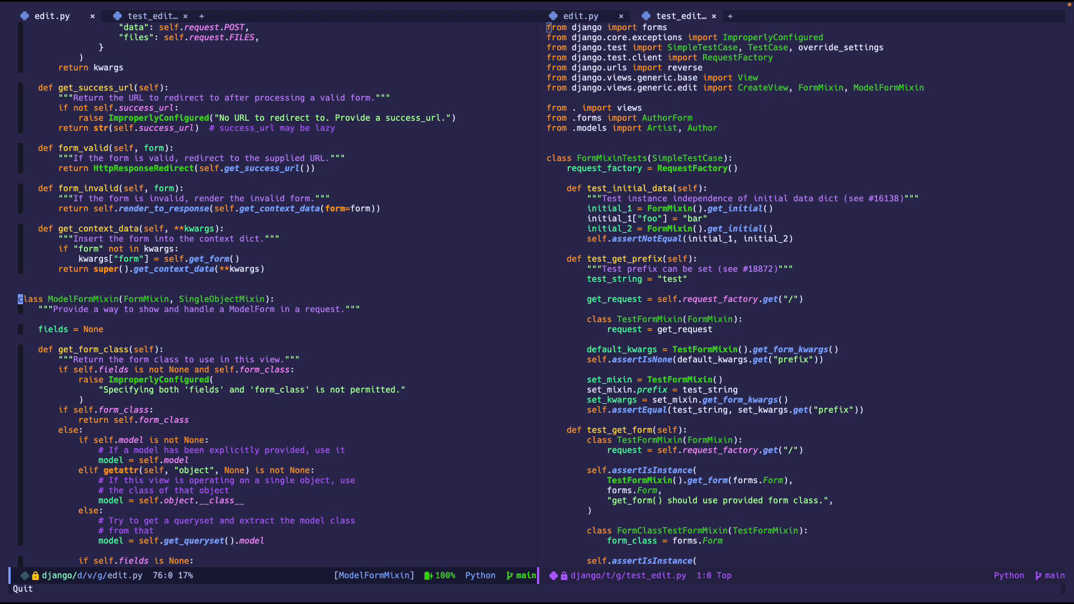
type("mast")
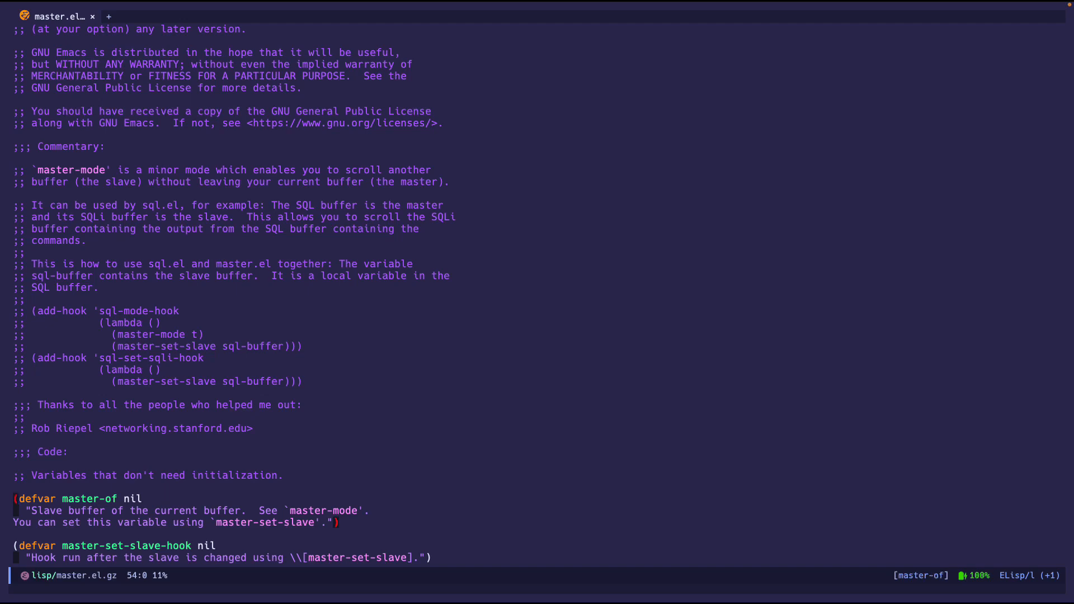
Scroll master.el past the defcustom and jump to the master-set-slave definition.
scroll("down", 3)
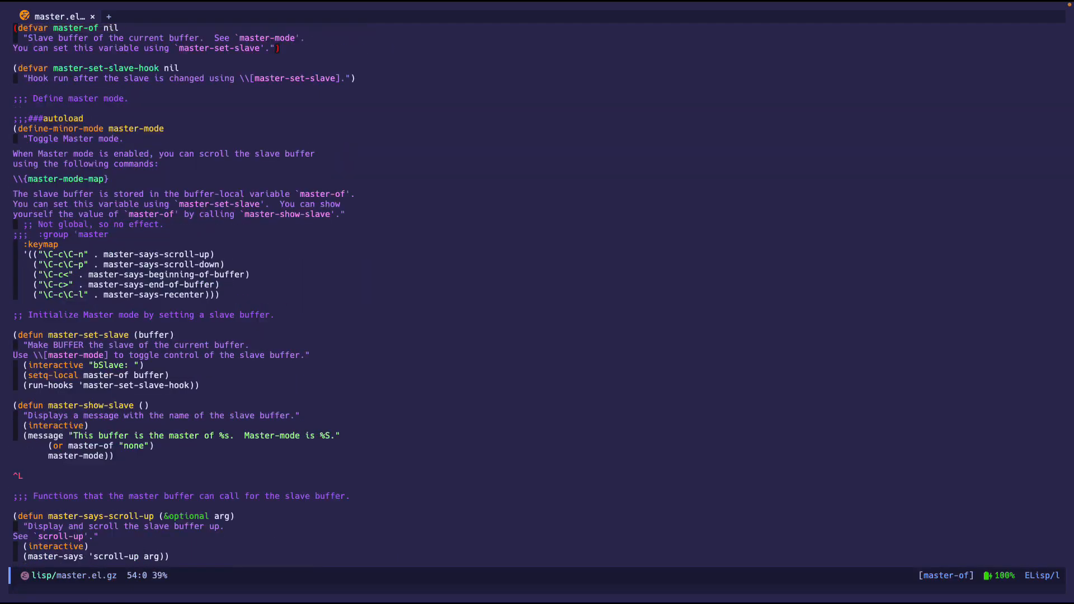
type("defcus")
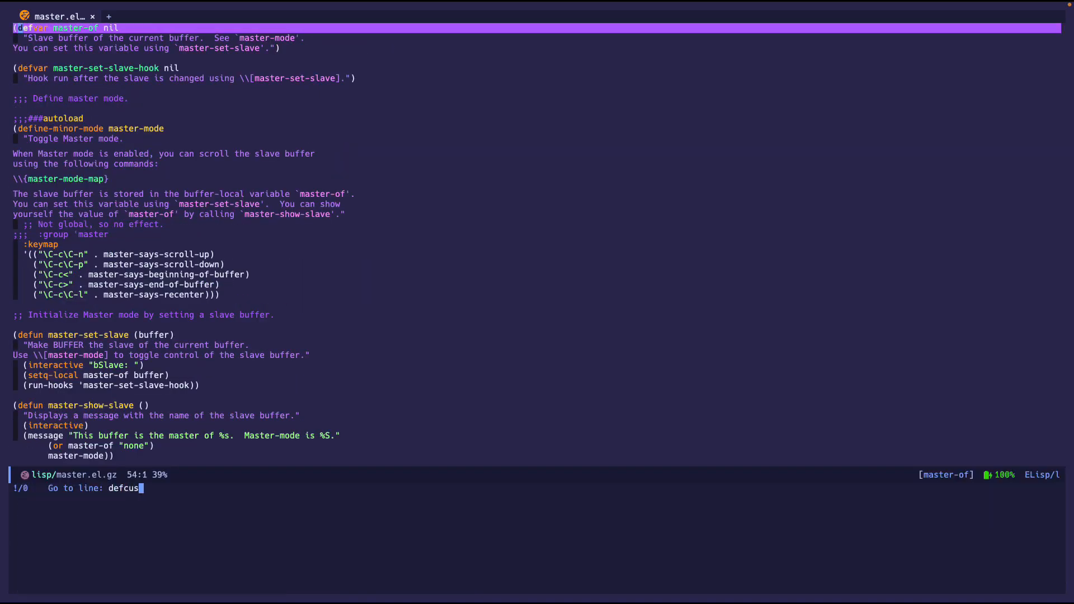
type("tom")
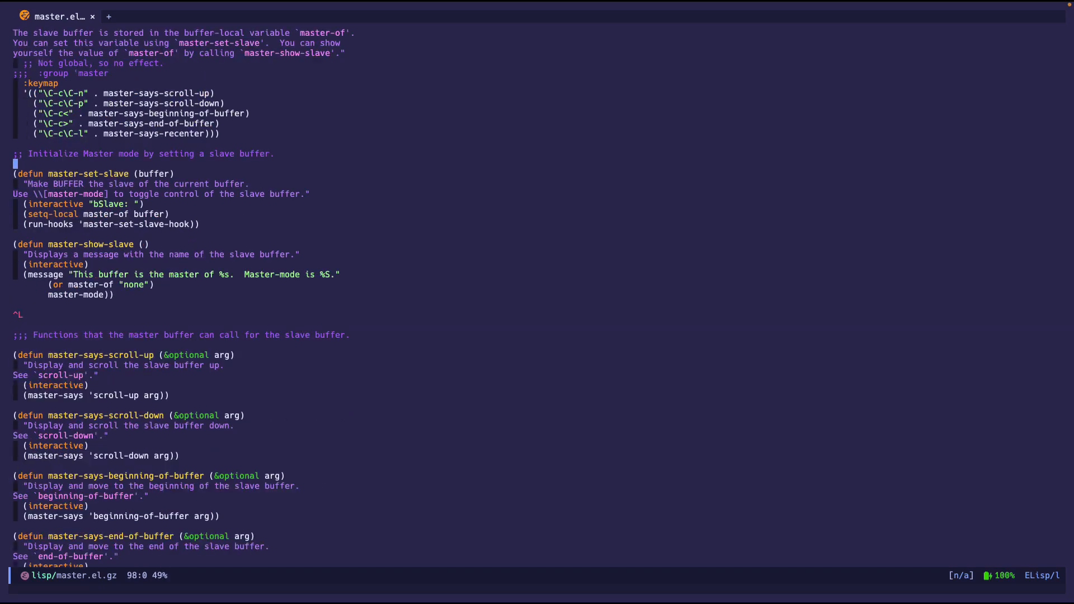
Review master-set-slave, marking a word in it, then move on to master-show-slave.
scroll("up", 3)
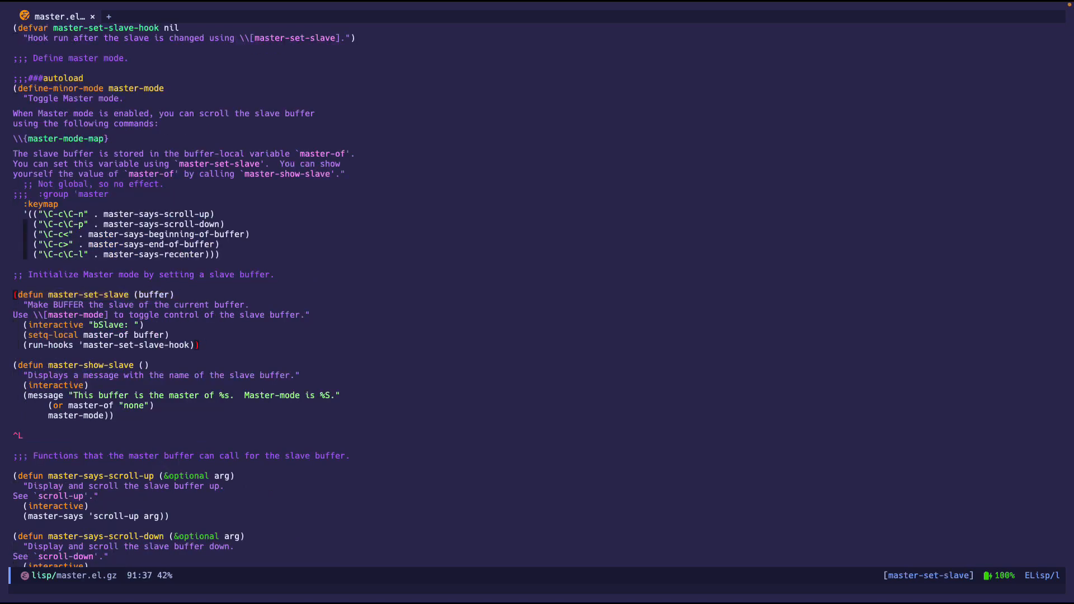
double_click(92, 365)
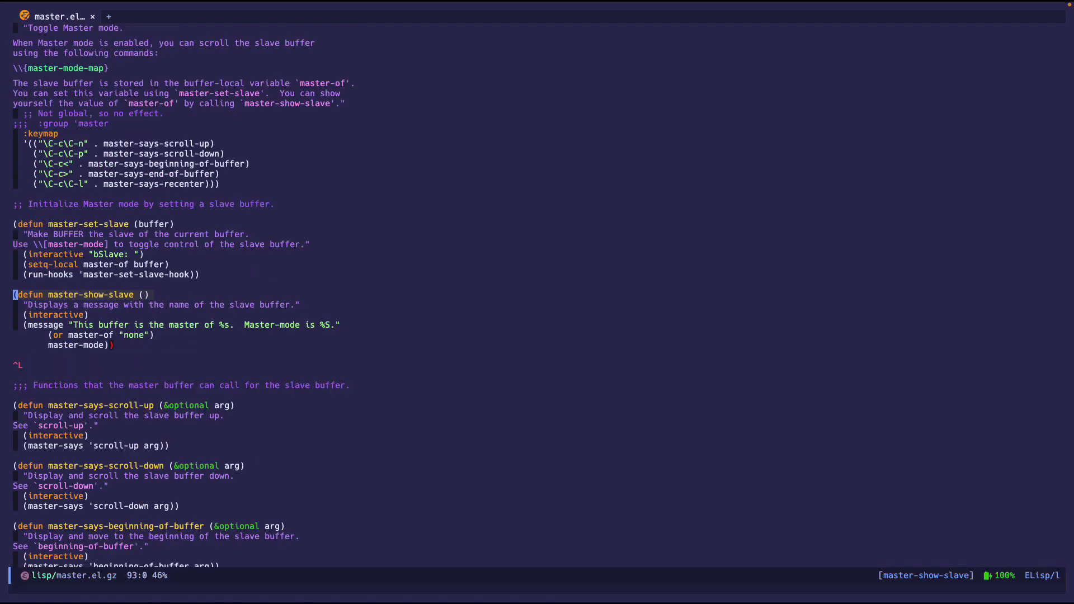
type("mast")
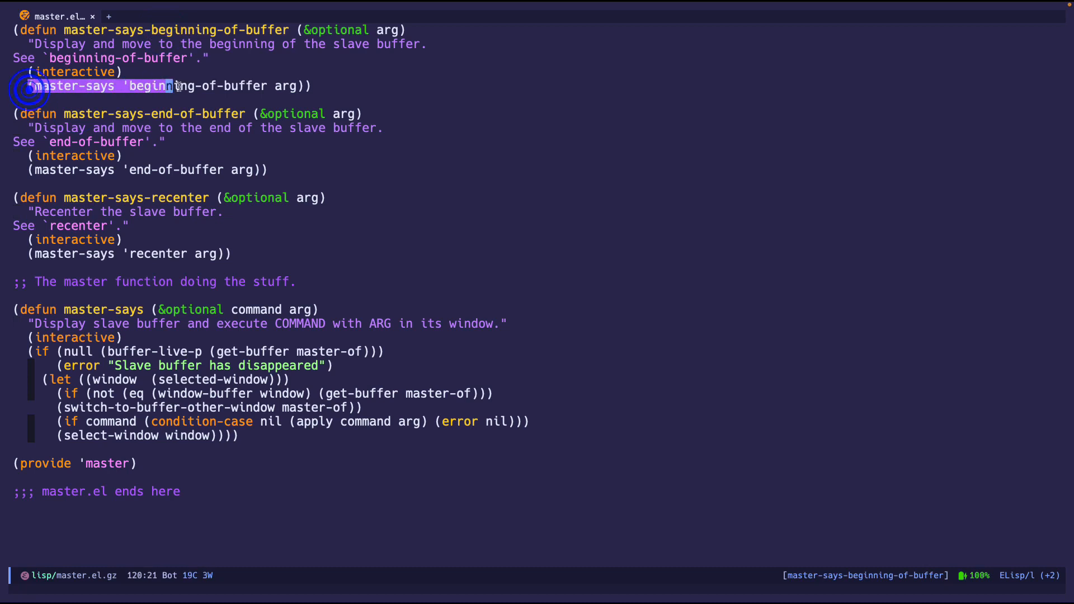
Mark the beginning-of-buffer master-says call near the end of master.el.
left_click(170, 169)
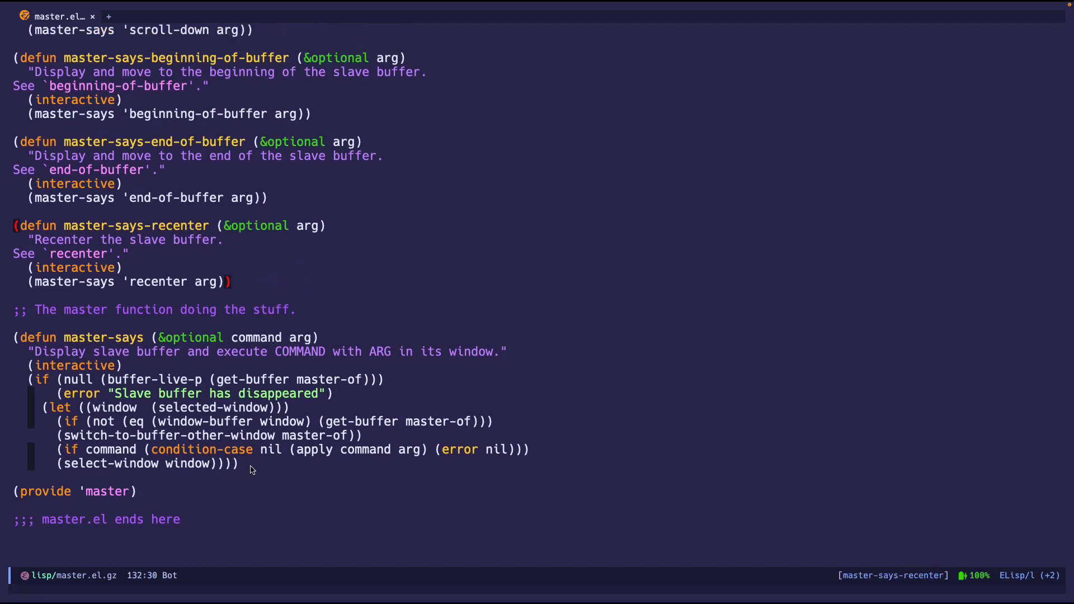
mouse_move(262, 466)
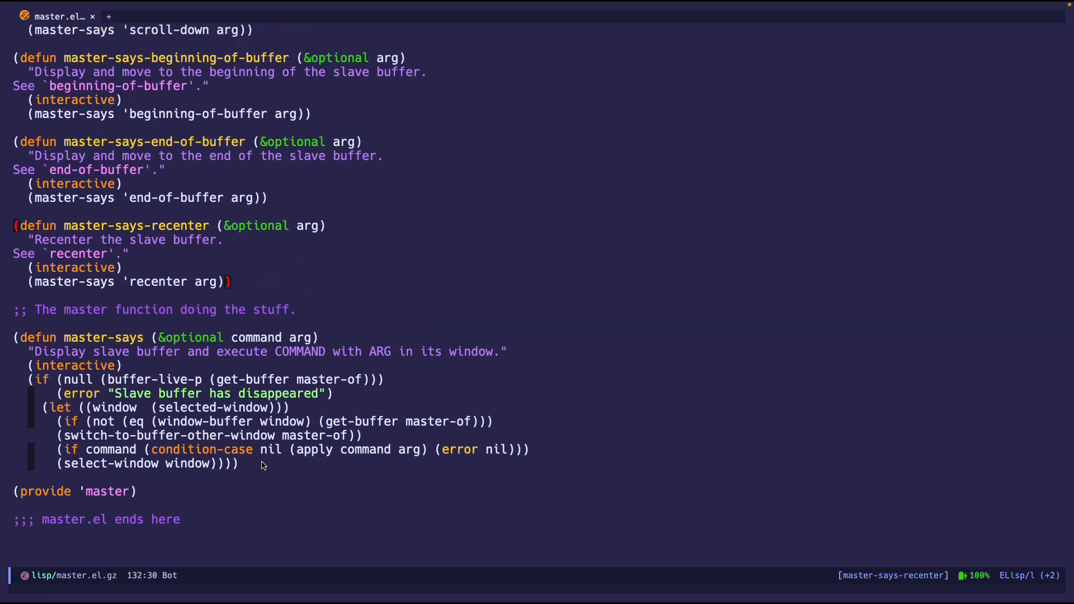
mouse_move(333, 470)
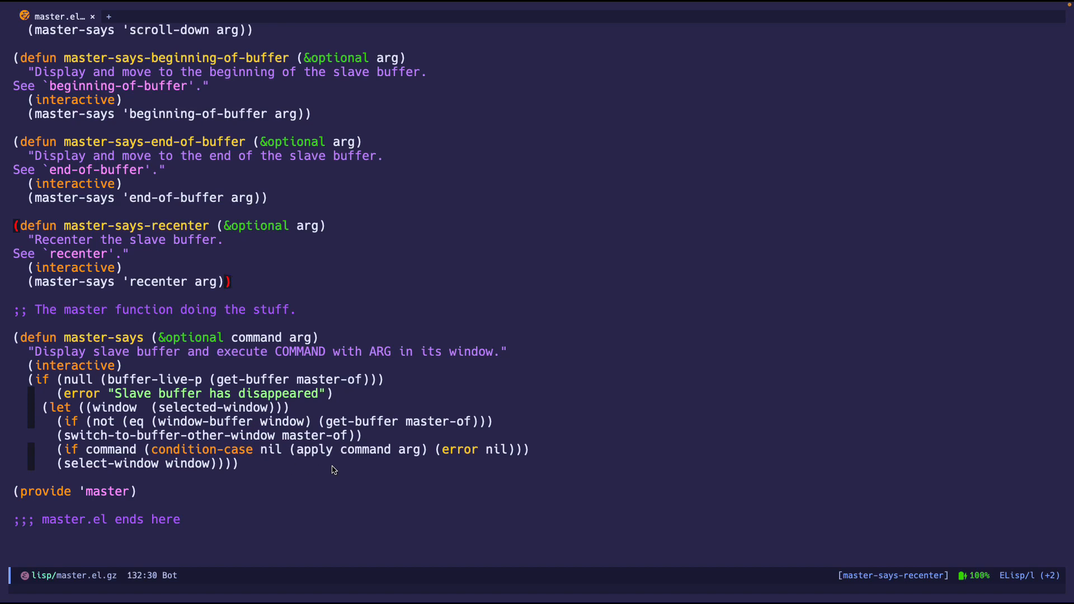